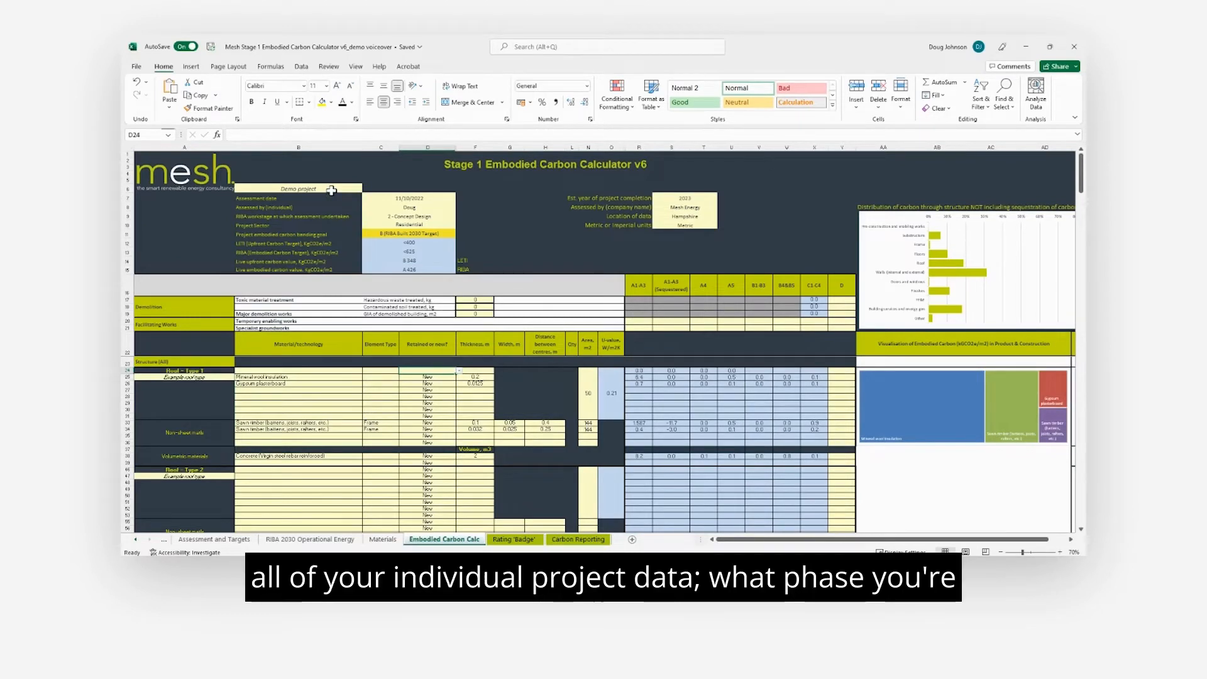
- Review the RIBA workstage and LETI upfront carbon target, then switch units to Imperial
{"action": "left_click", "coordinate": [410, 196]}
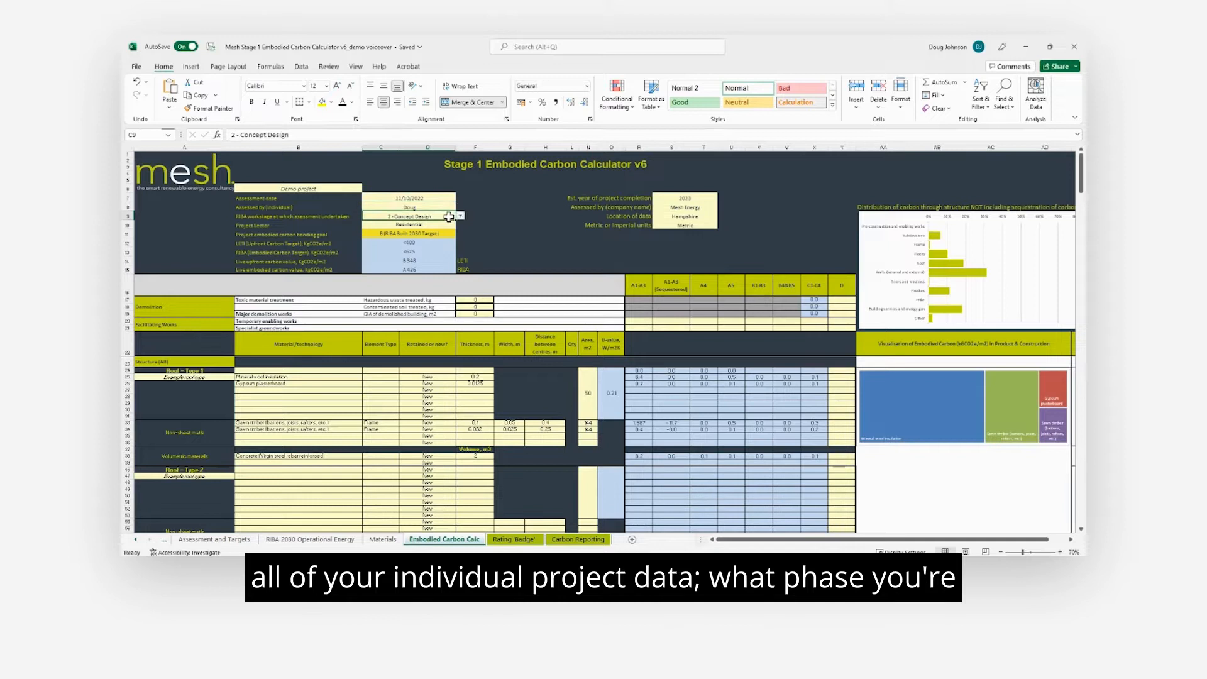
{"action": "left_click", "coordinate": [408, 233]}
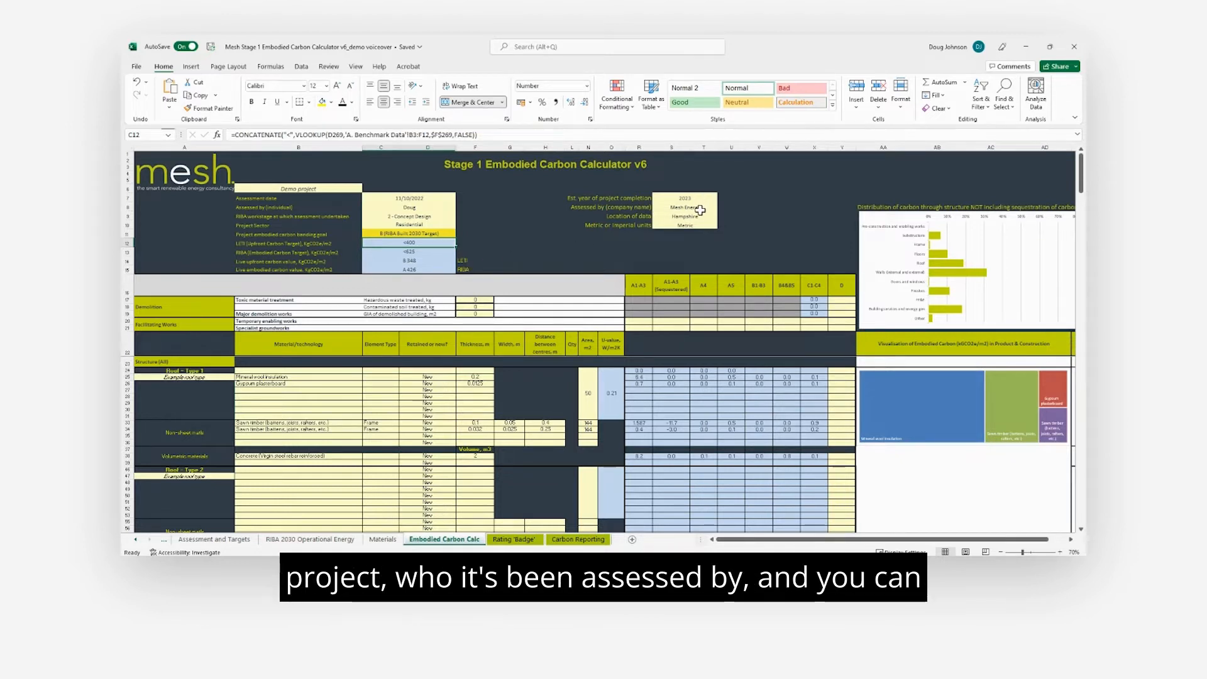
{"action": "left_click", "coordinate": [683, 226]}
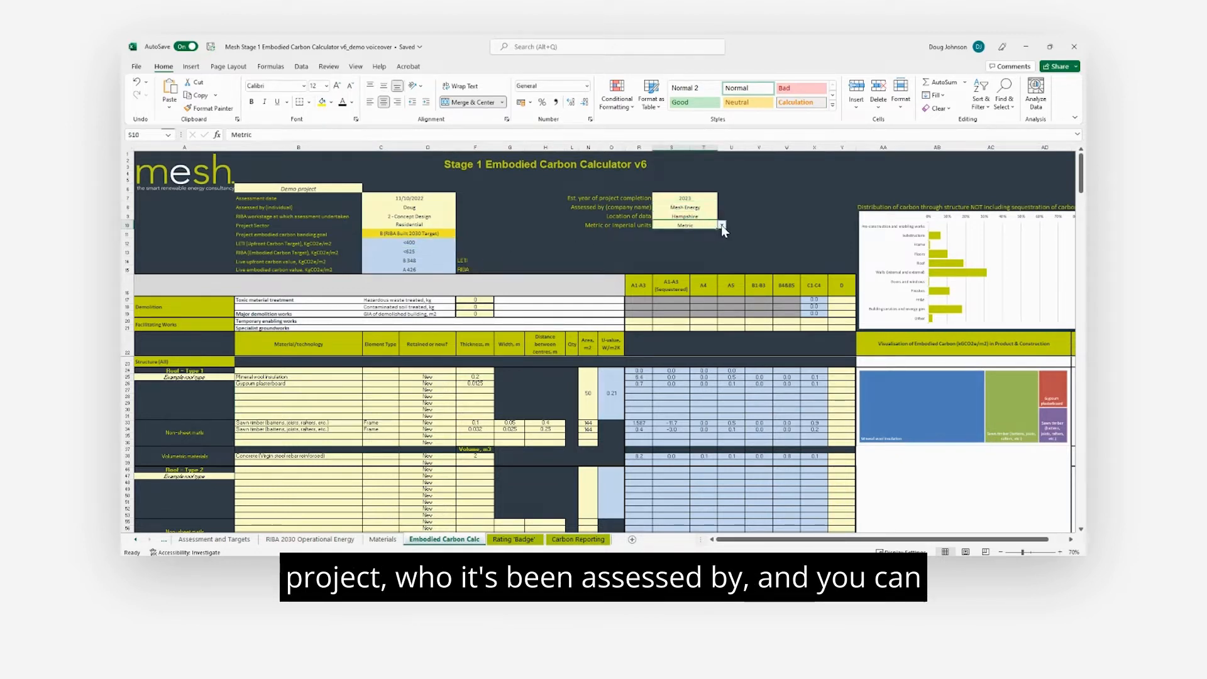
{"action": "left_click", "coordinate": [721, 226]}
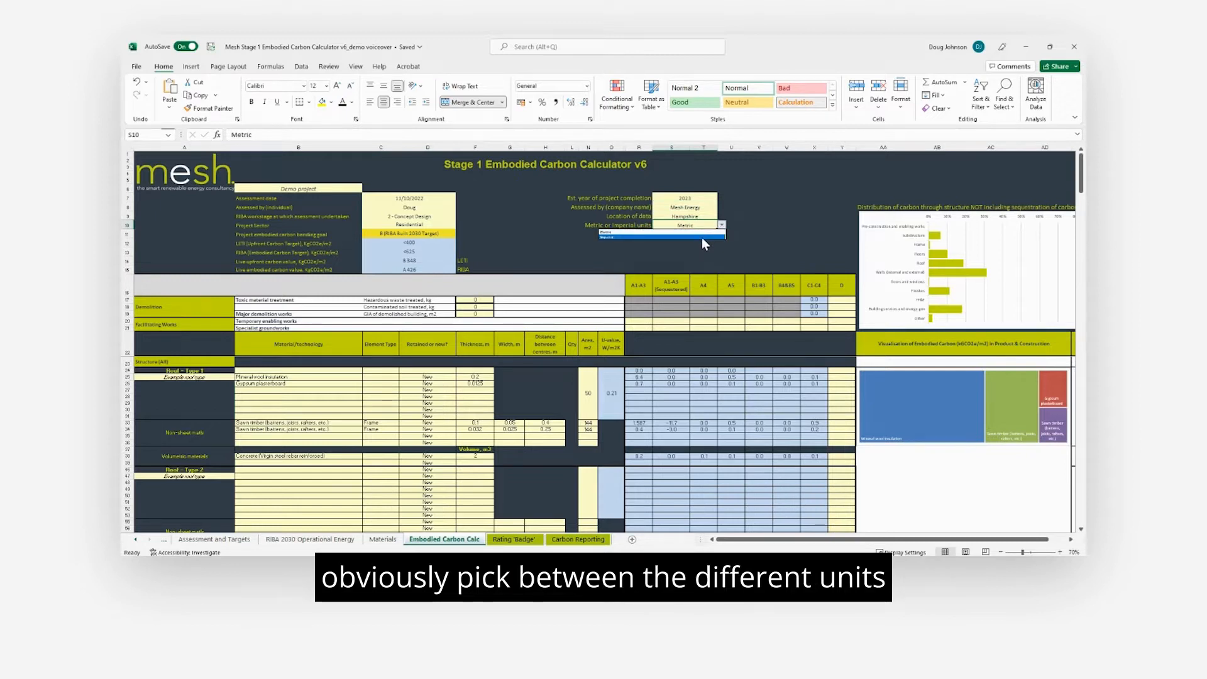
{"action": "left_click", "coordinate": [662, 236]}
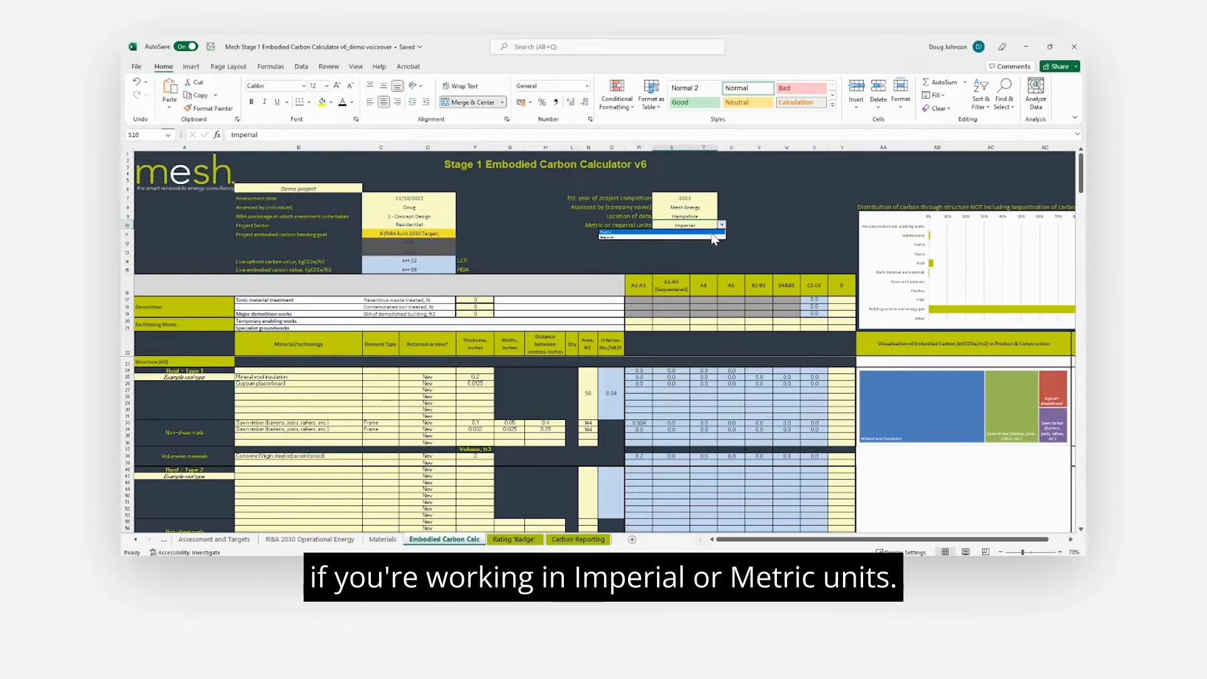
- Restore Metric units and add Slate roof tiles as a new Roof Type 1 material
{"action": "left_click", "coordinate": [608, 237]}
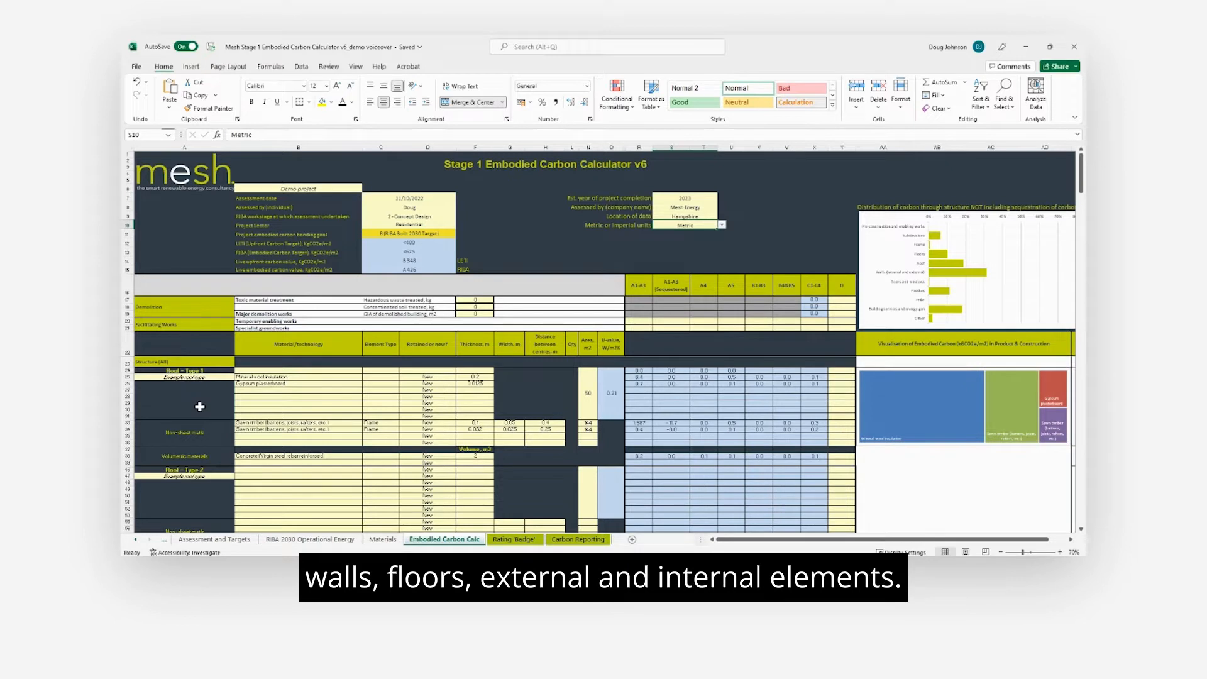
{"action": "mouse_move", "coordinate": [240, 408]}
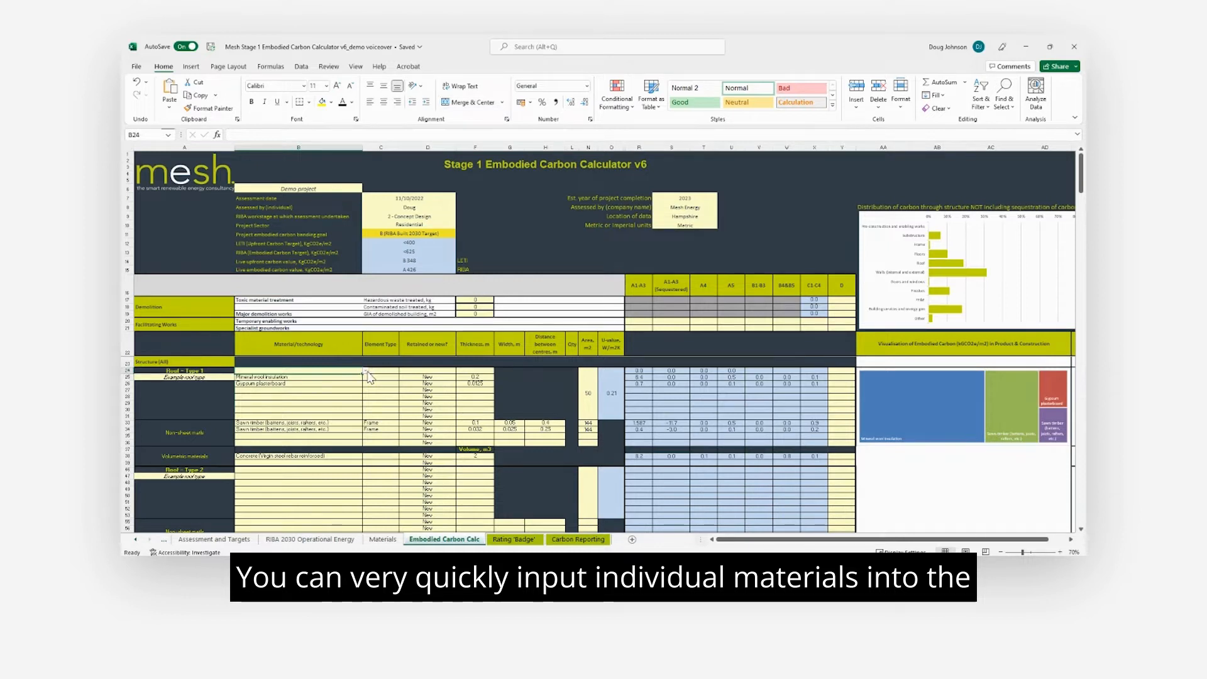
{"action": "type", "text": "slate roof tiles"}
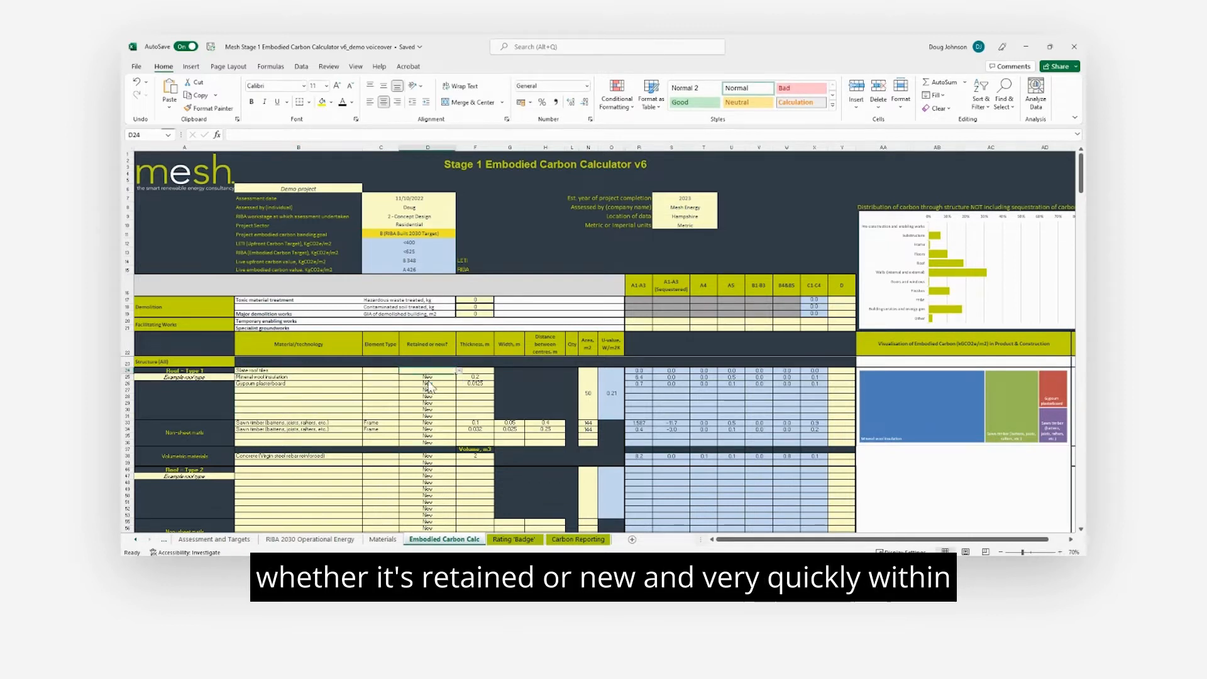
{"action": "left_click", "coordinate": [475, 370]}
{"action": "type", "text": "0.005"}
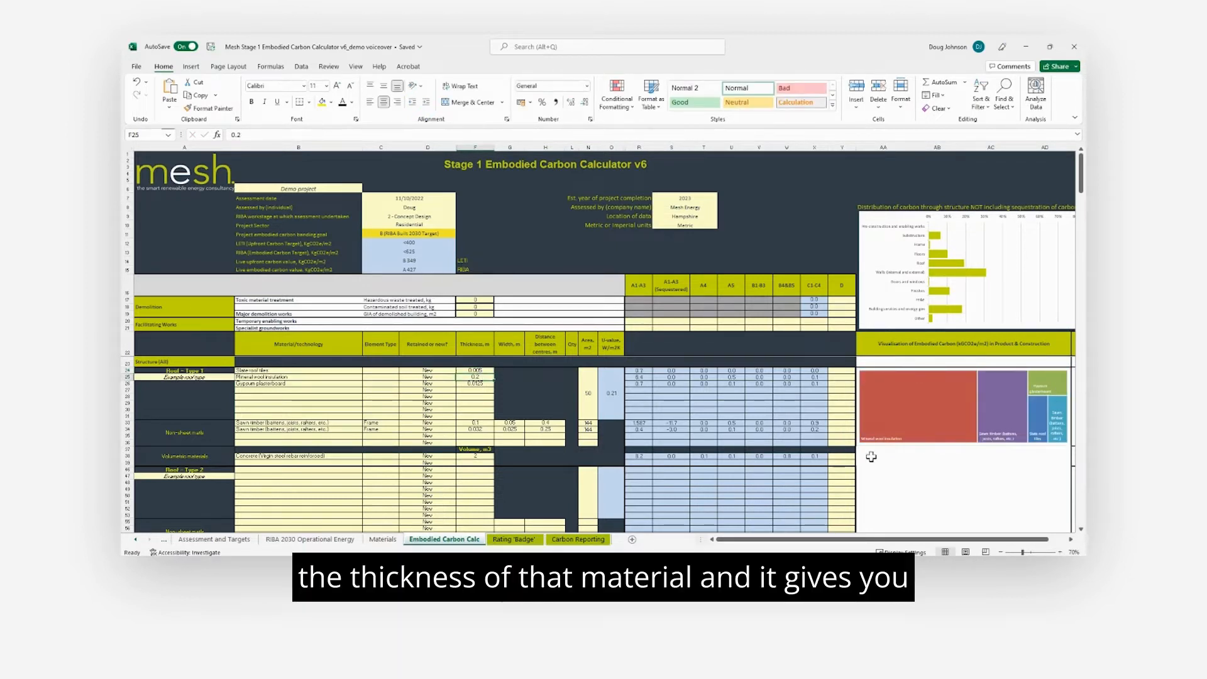
{"action": "mouse_move", "coordinate": [1031, 458]}
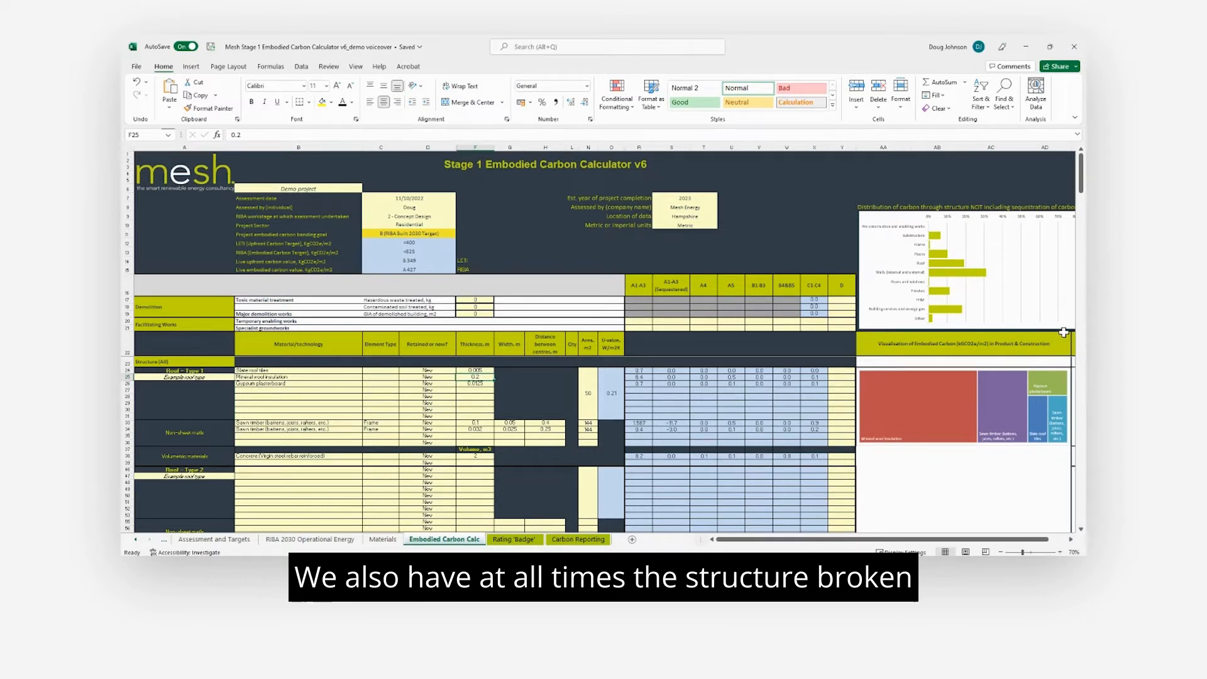
{"action": "mouse_move", "coordinate": [897, 299]}
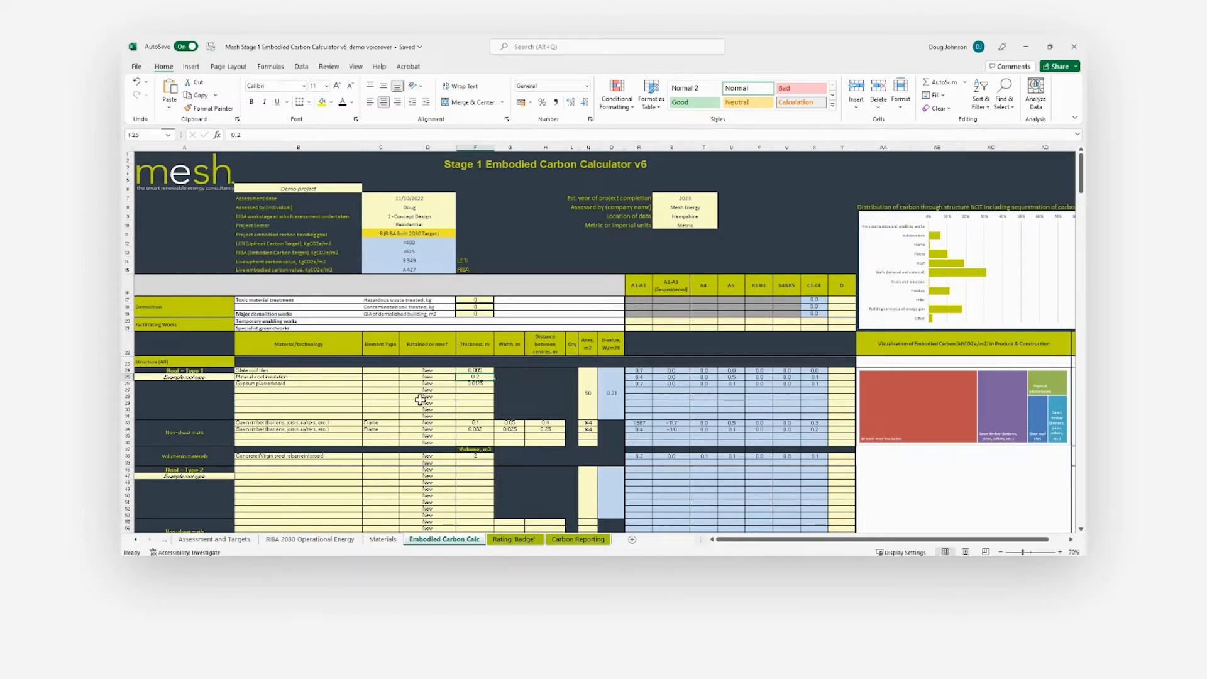
- Scroll past the walls, doors, windows and floors sections down to Building Services
{"action": "scroll", "scroll_direction": "down", "scroll_amount": 3}
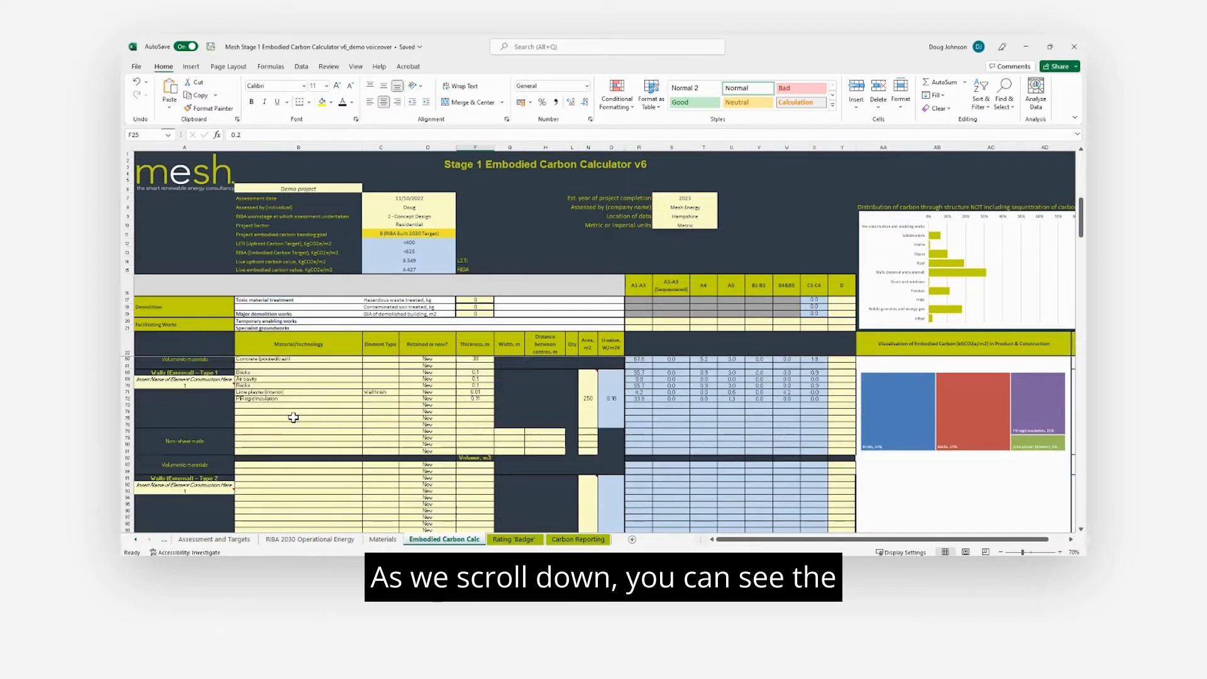
{"action": "scroll", "scroll_direction": "down", "scroll_amount": 3}
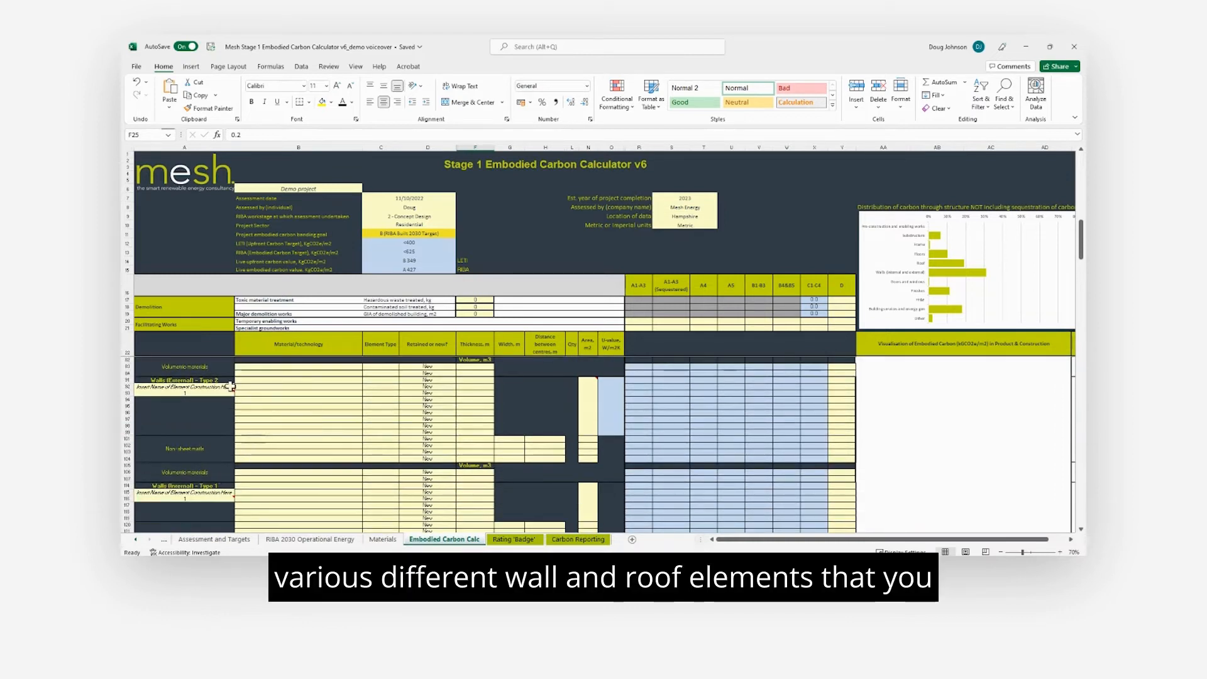
{"action": "scroll", "scroll_direction": "down", "scroll_amount": 3}
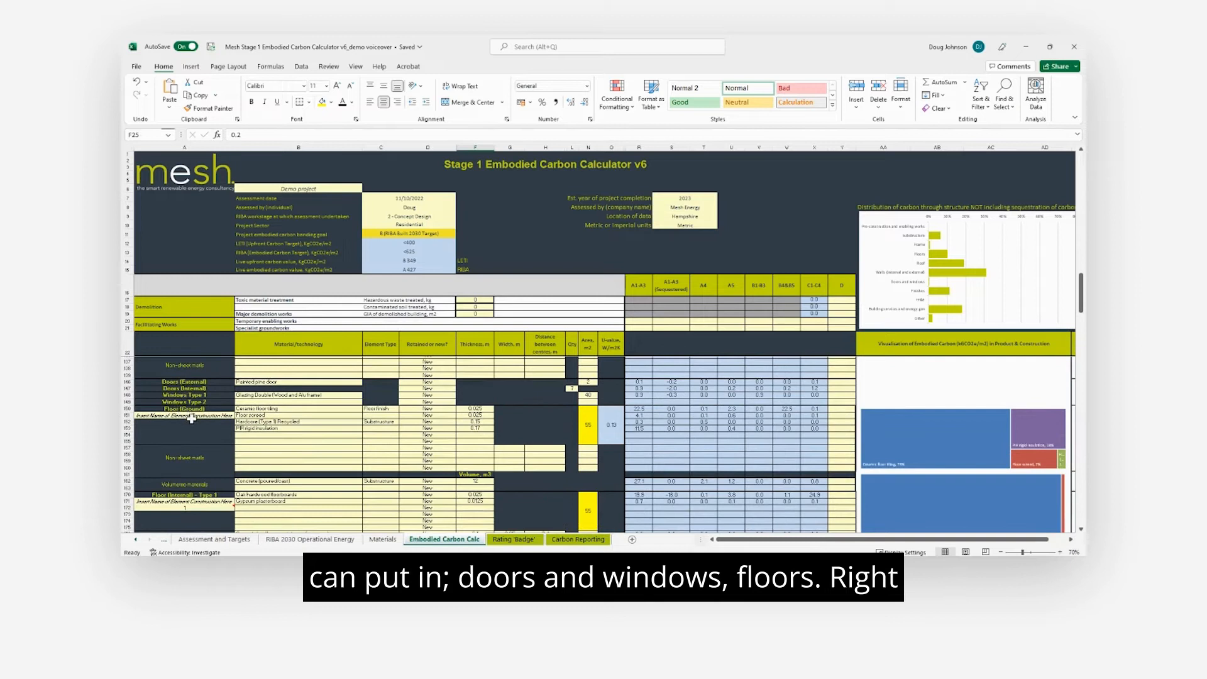
{"action": "scroll", "scroll_direction": "down", "scroll_amount": 3}
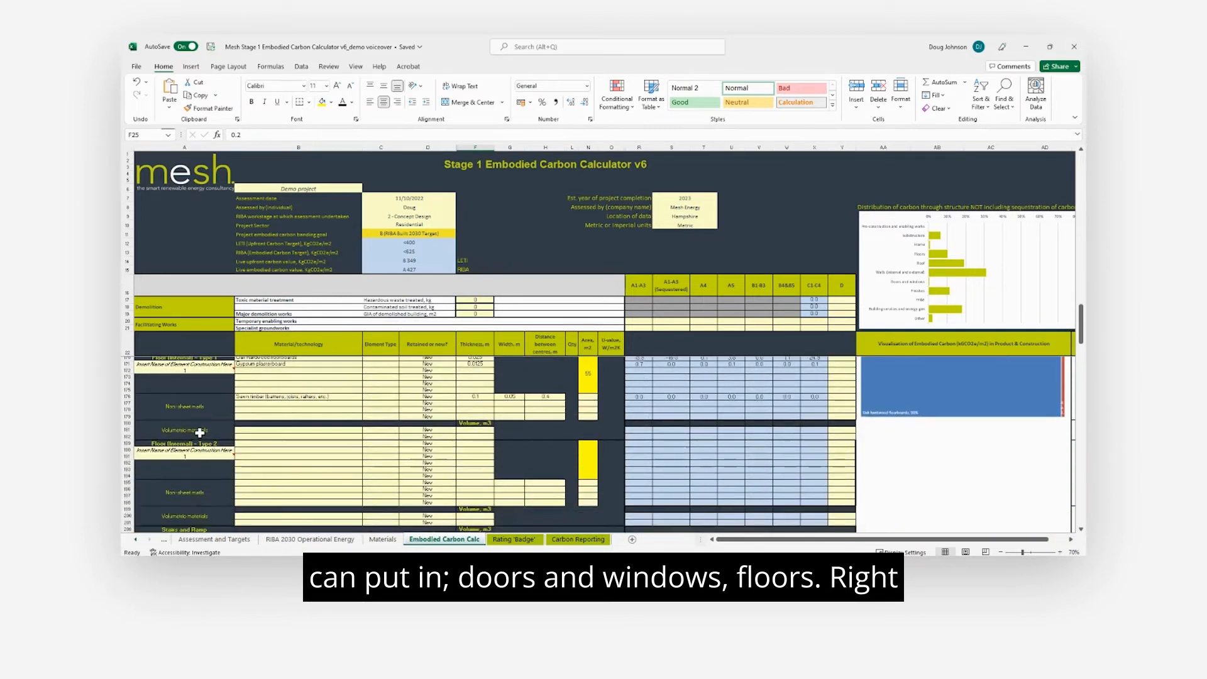
{"action": "scroll", "scroll_direction": "down", "scroll_amount": 3}
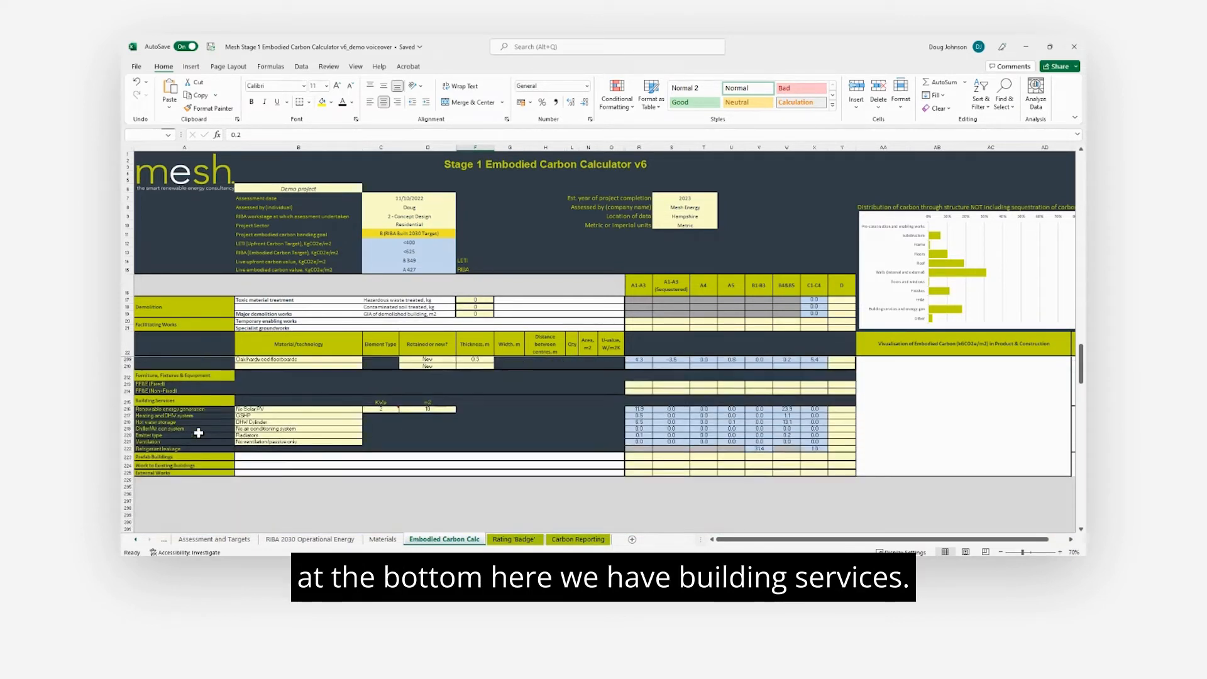
- Choose Solar PV, No DHW Cylinder, UFH emitters and MVHR System ventilation
{"action": "left_click", "coordinate": [366, 408]}
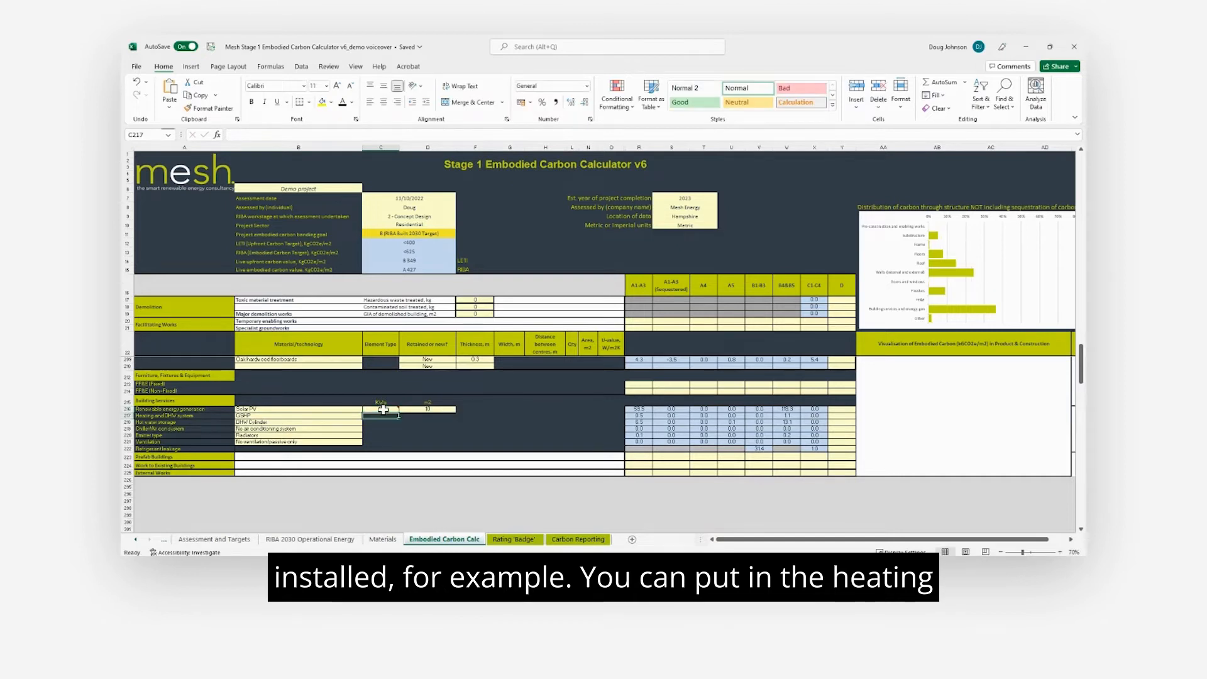
{"action": "left_click", "coordinate": [365, 416]}
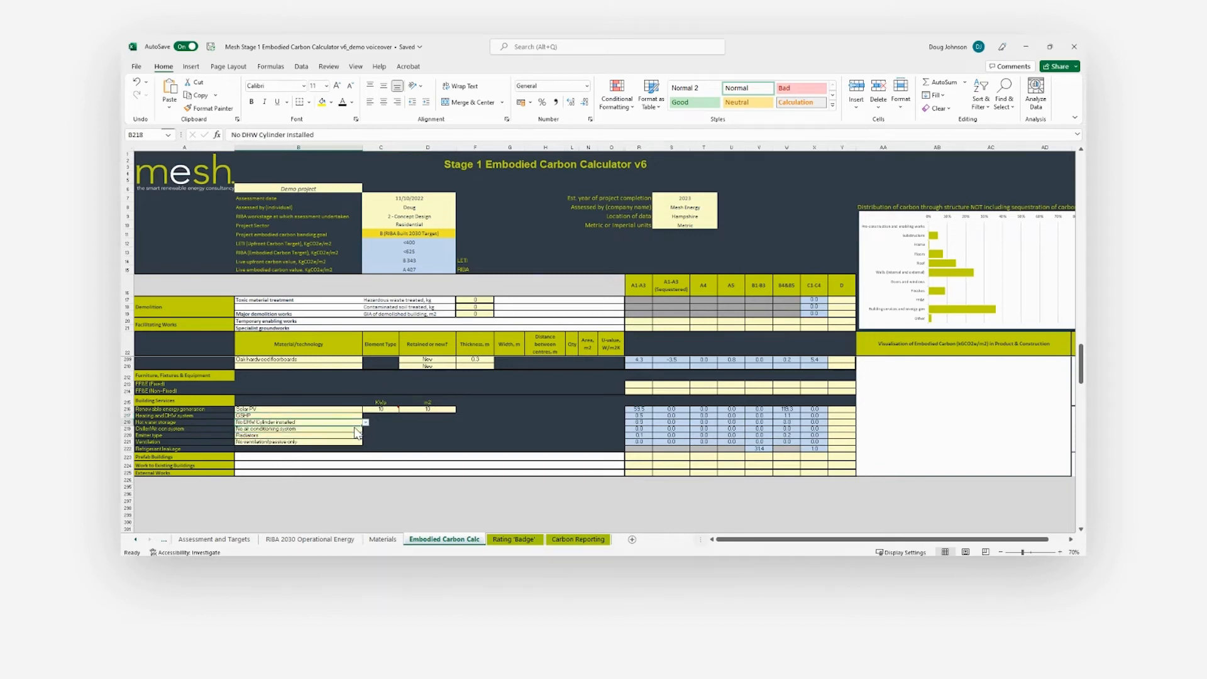
{"action": "left_click", "coordinate": [366, 428]}
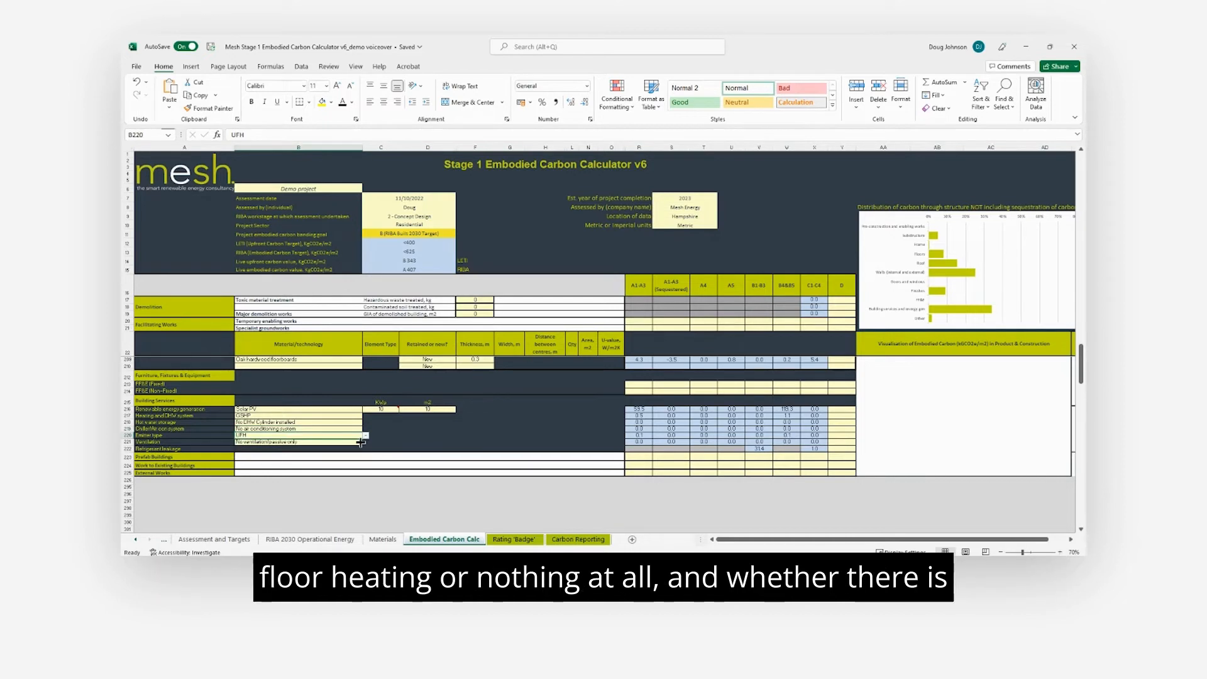
{"action": "left_click", "coordinate": [362, 442]}
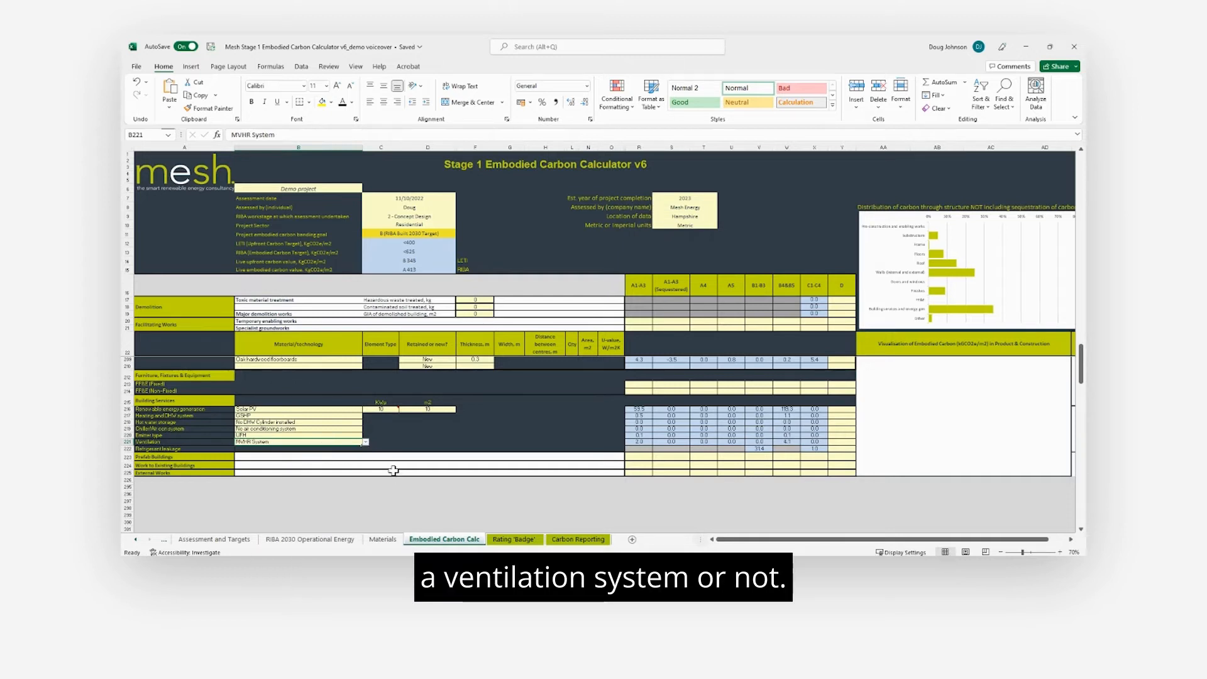
{"action": "left_click", "coordinate": [383, 539]}
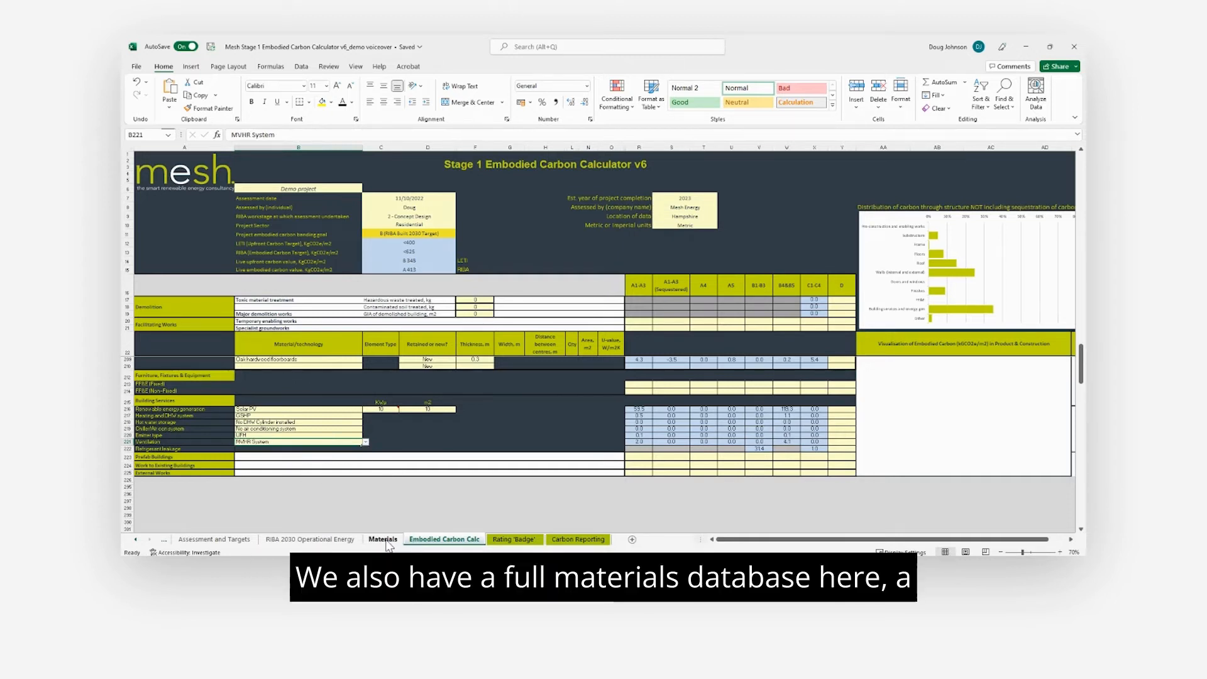
- Open the Materials database sheet and scroll through its entries
{"action": "left_click", "coordinate": [383, 539]}
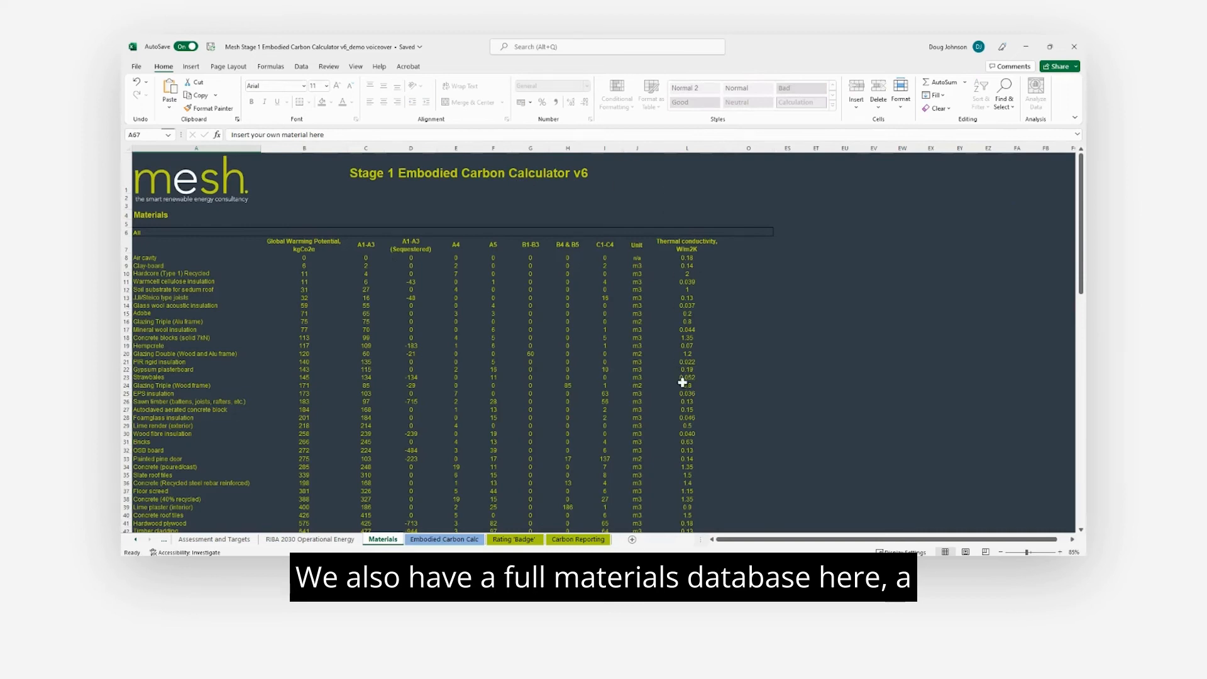
{"action": "scroll", "scroll_direction": "down", "scroll_amount": 3}
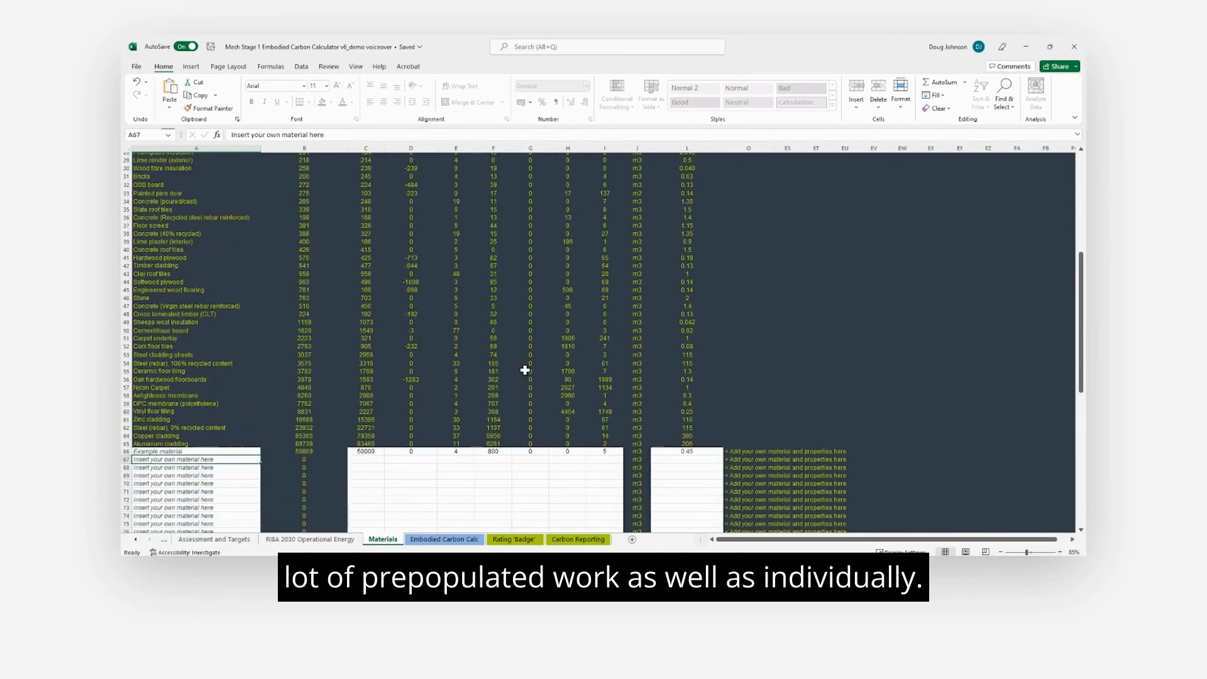
{"action": "scroll", "scroll_direction": "down", "scroll_amount": 3}
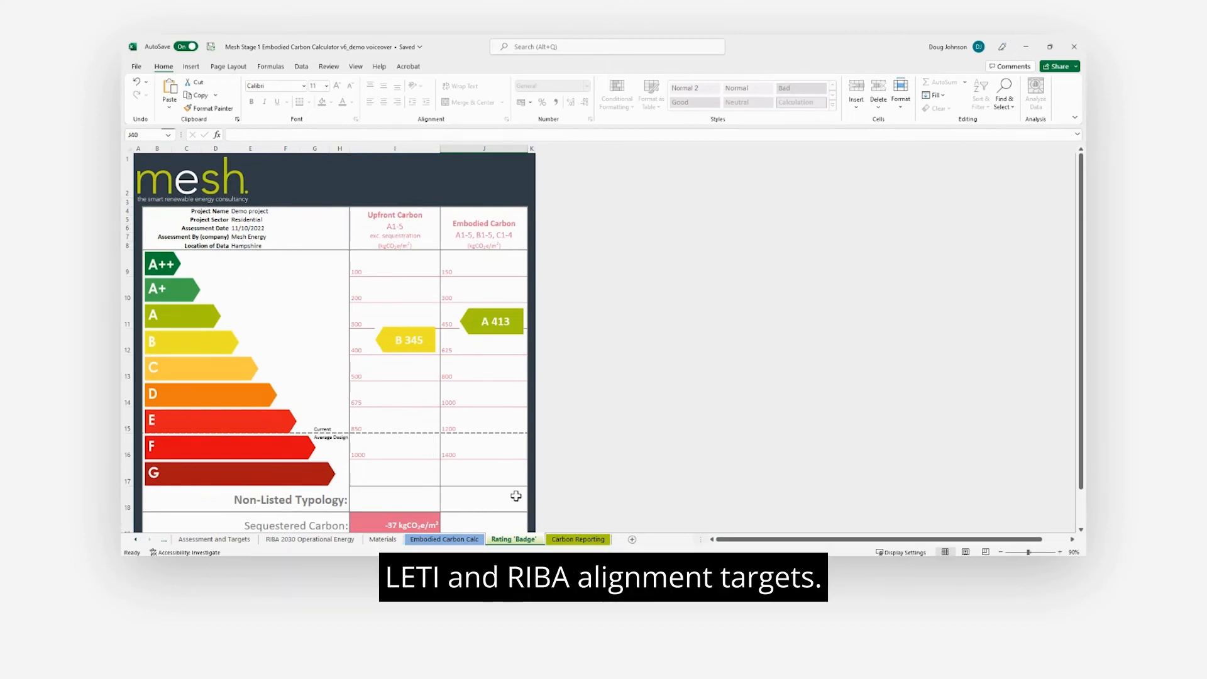
{"action": "scroll", "scroll_direction": "down", "scroll_amount": 3}
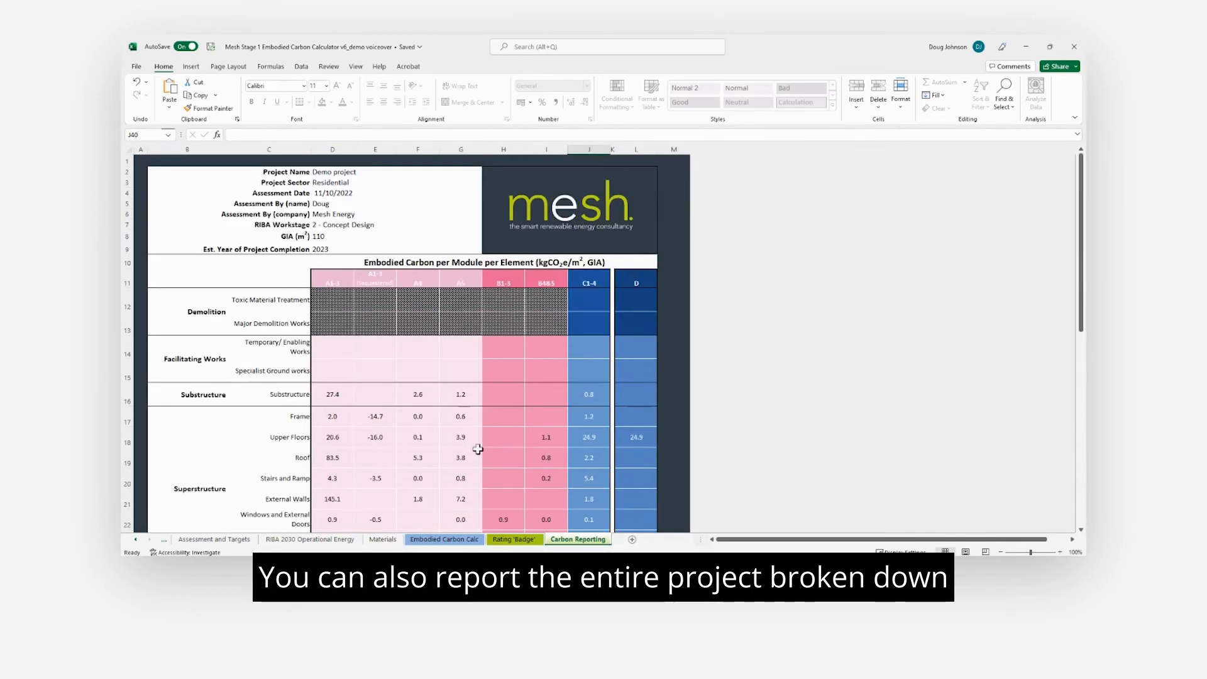
{"action": "mouse_move", "coordinate": [745, 232]}
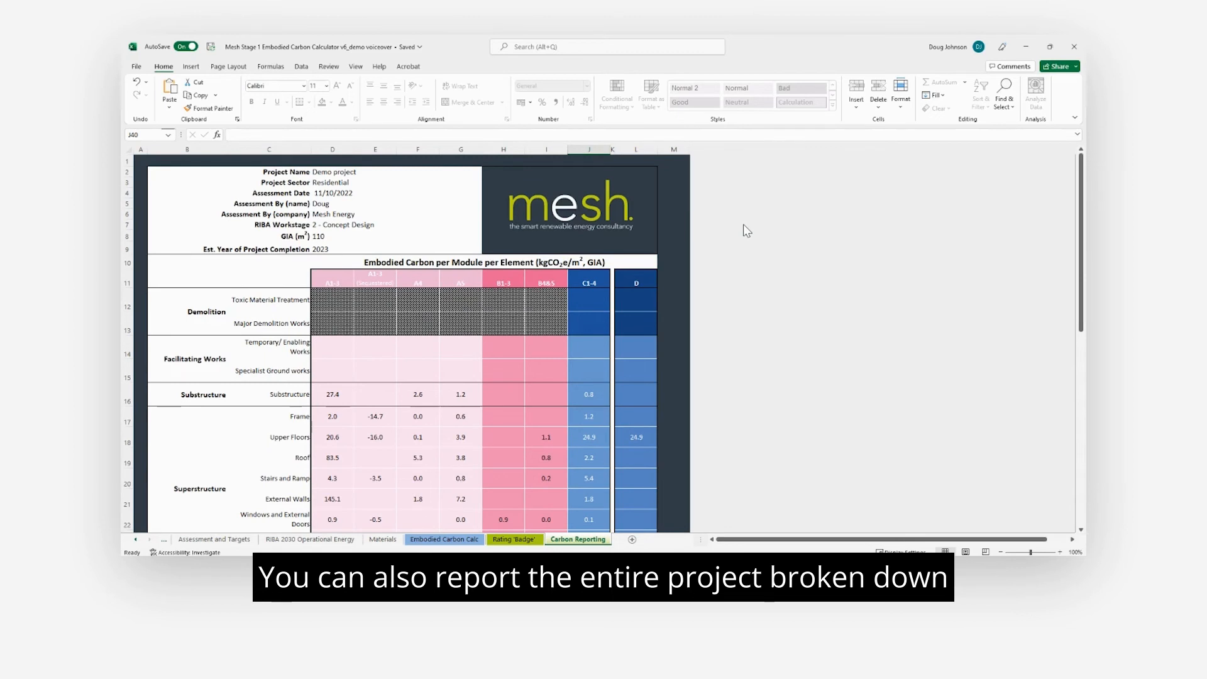
{"action": "mouse_move", "coordinate": [249, 419]}
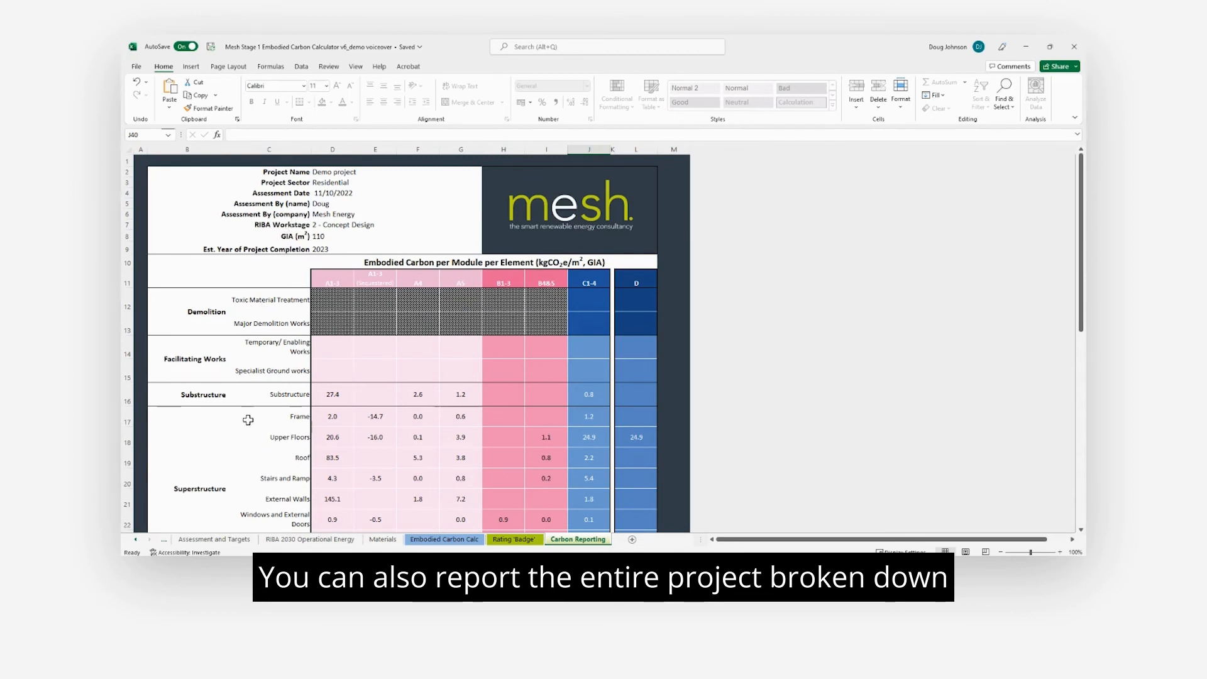
{"action": "mouse_move", "coordinate": [329, 306]}
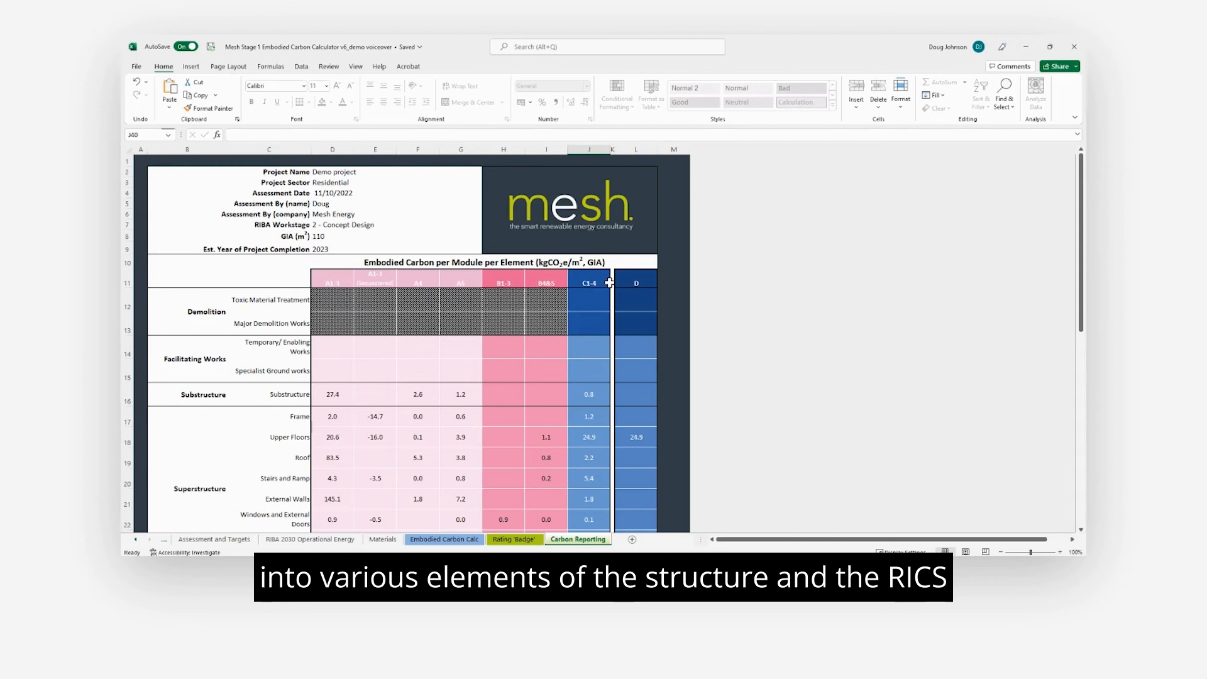
- Scroll the Carbon Reporting sheet down to the totals and benchmarking summary
{"action": "scroll", "scroll_direction": "down", "scroll_amount": 3}
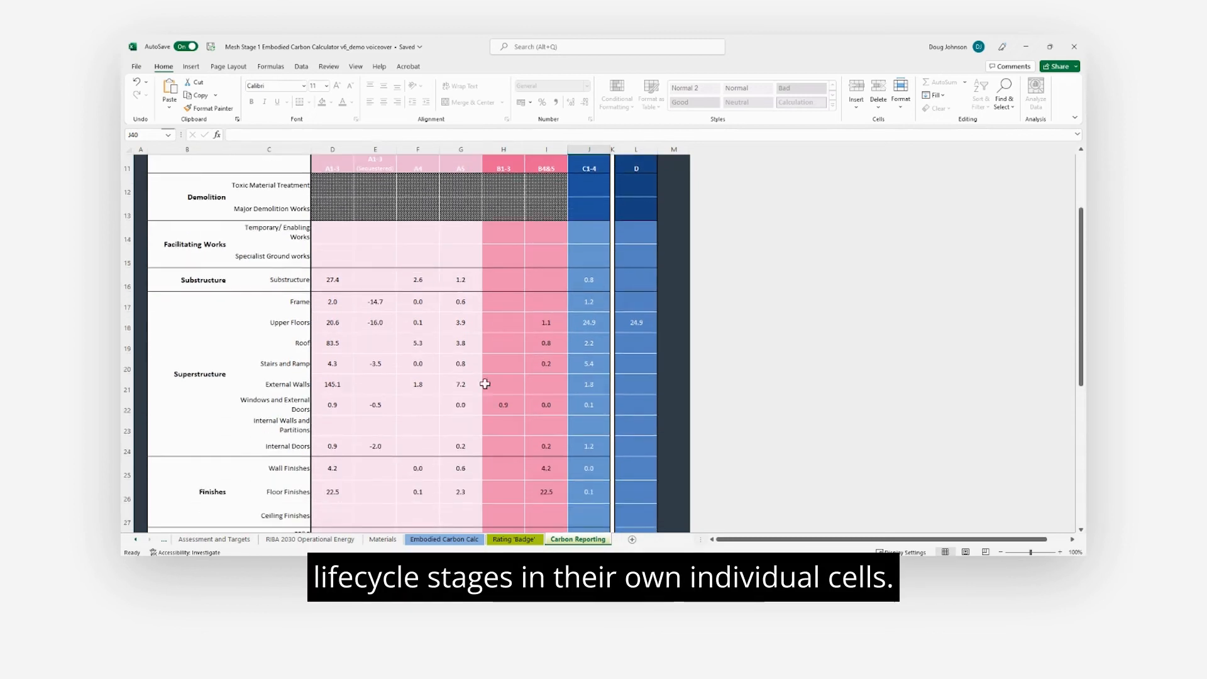
{"action": "scroll", "scroll_direction": "down", "scroll_amount": 3}
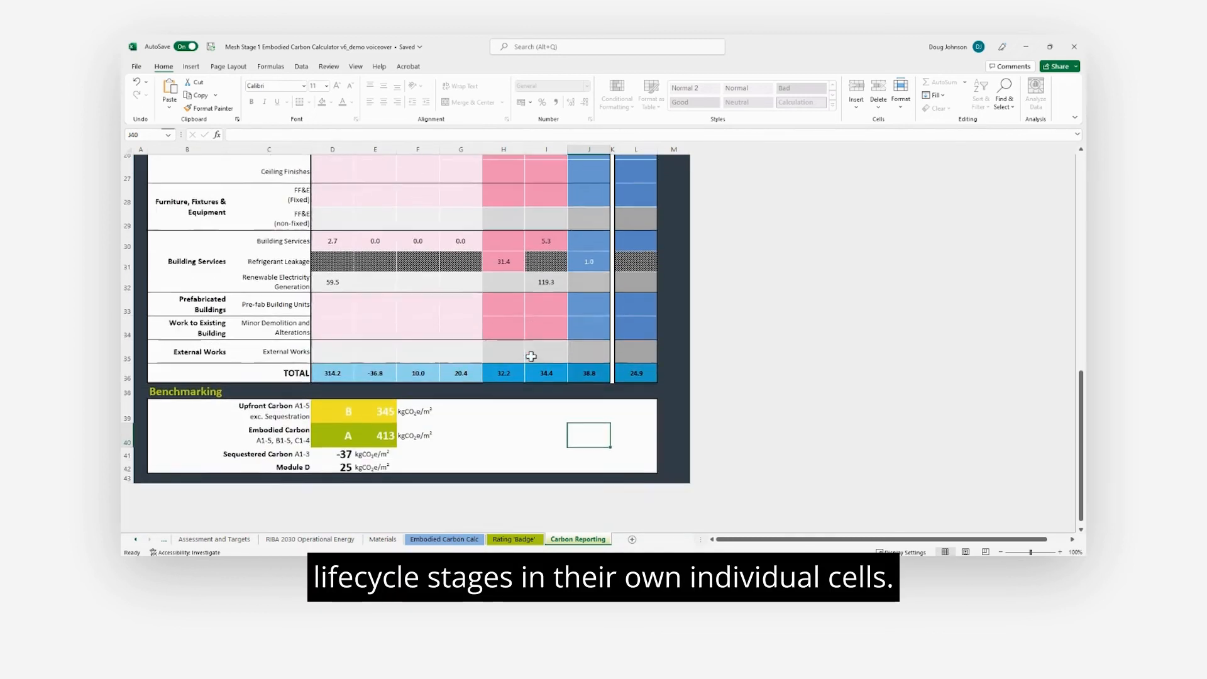
{"action": "scroll", "scroll_direction": "down", "scroll_amount": 3}
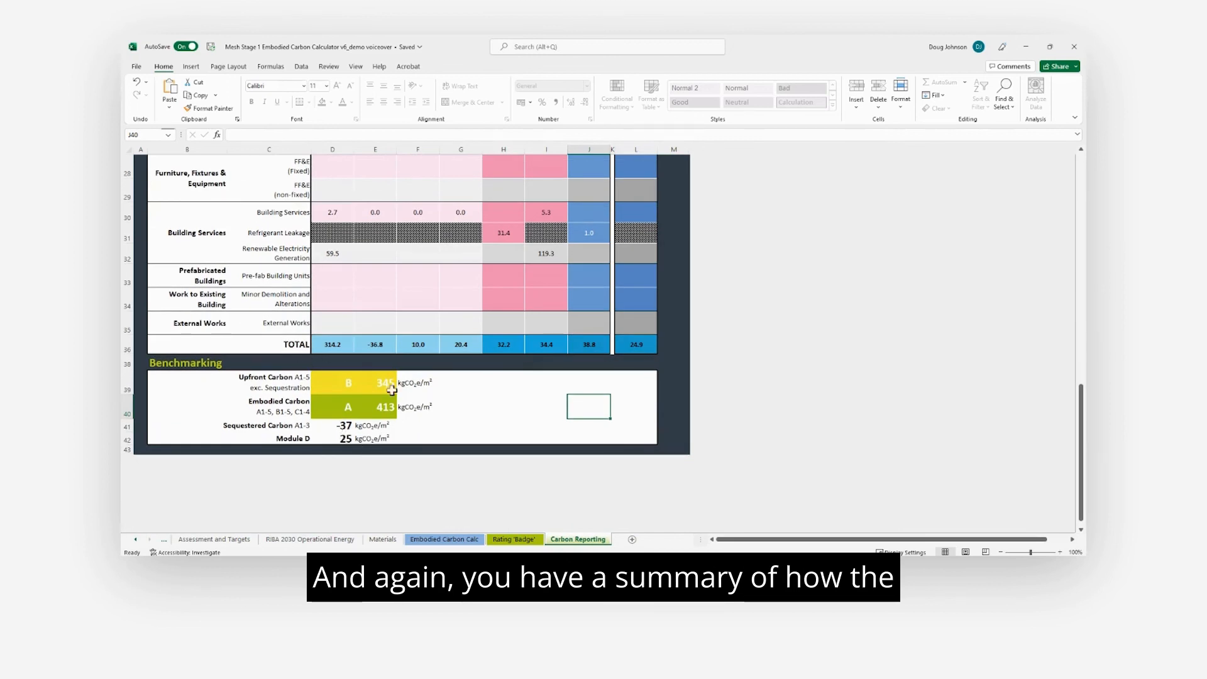